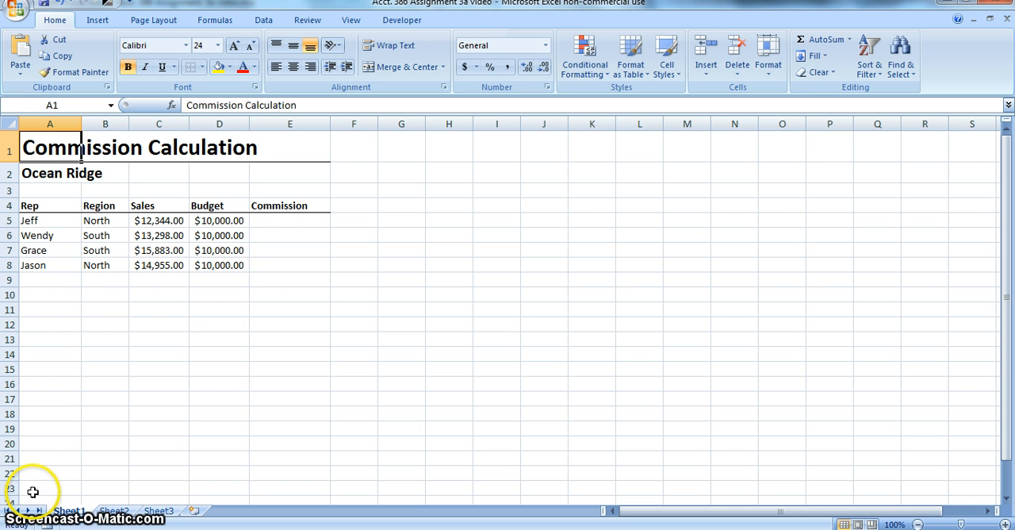
mouse_move(110, 156)
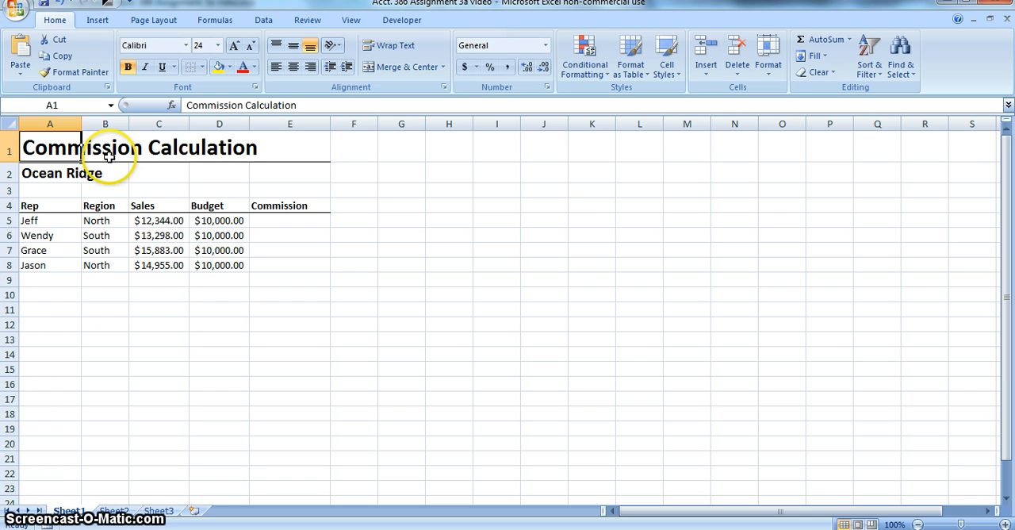
Step: Launch the Visual Basic editor from the Developer tab of the Commission Calculation workbook
left_click(401, 19)
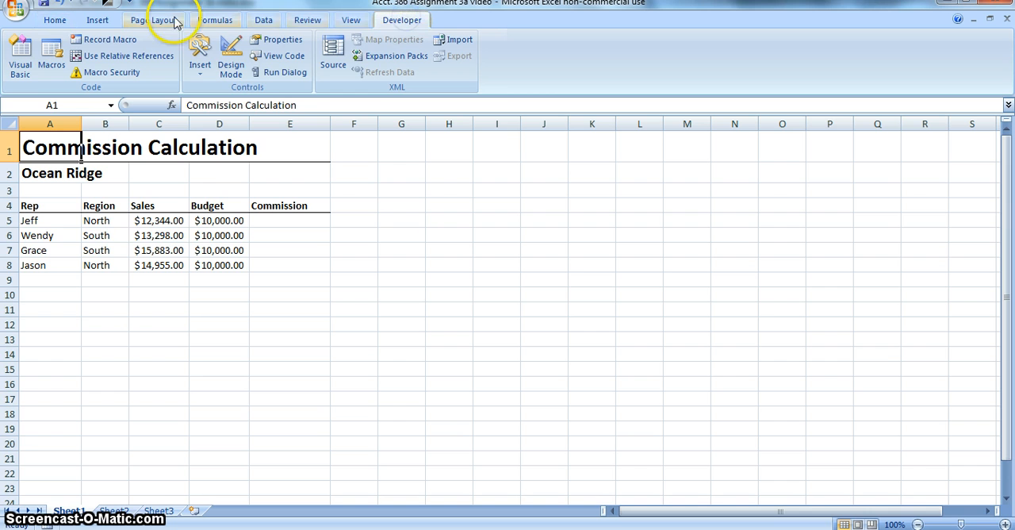
left_click(19, 55)
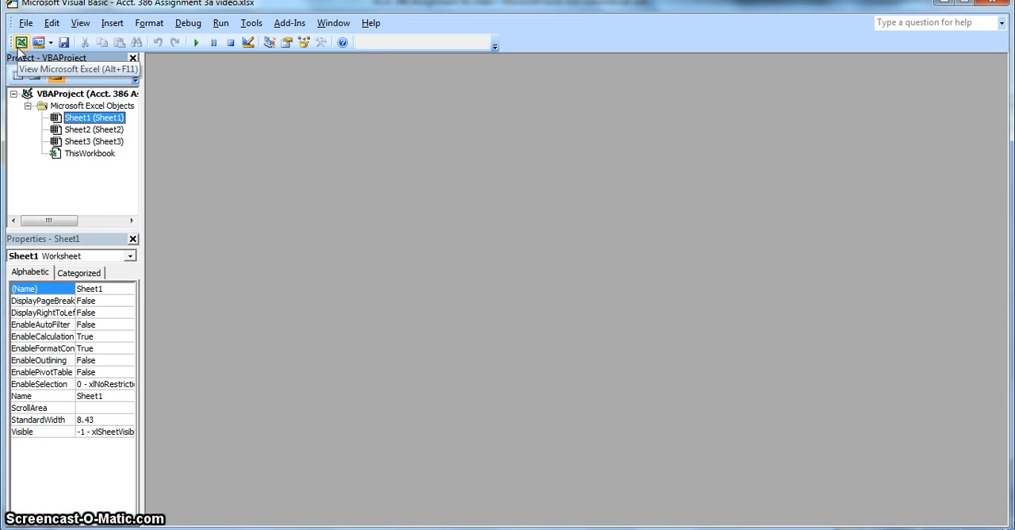
Step: Insert a new code module into the VBA project
left_click(111, 22)
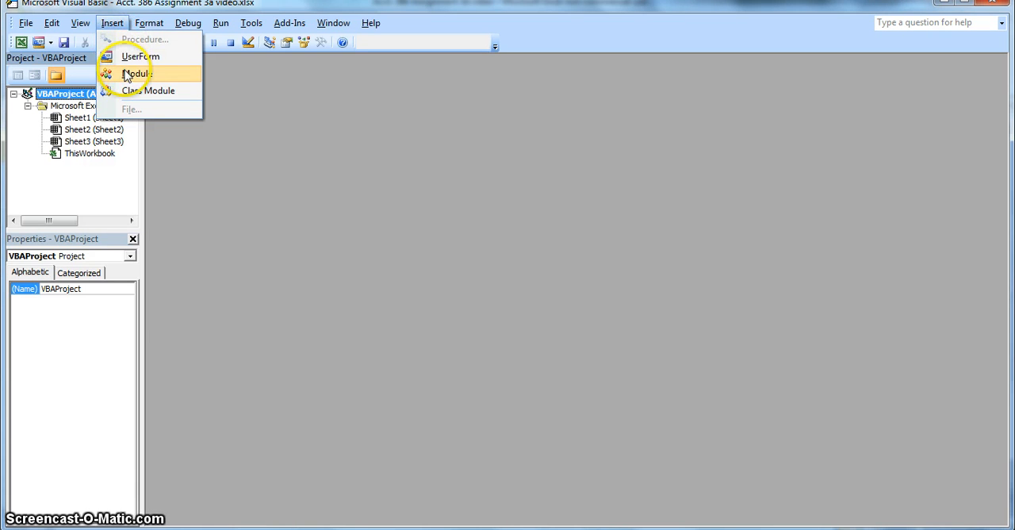
left_click(136, 73)
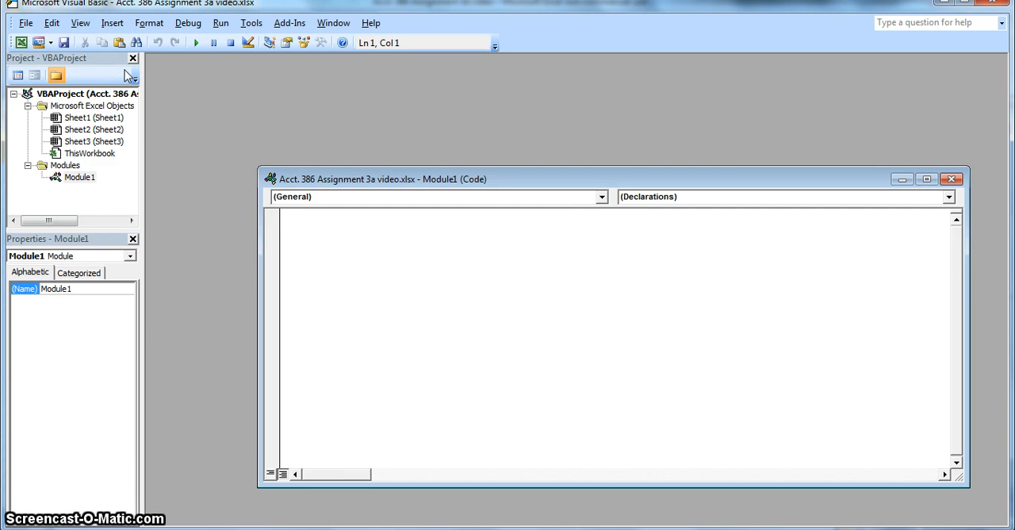
Step: Write the header Function commission(region, sales, budget) in the new module
type("Fun")
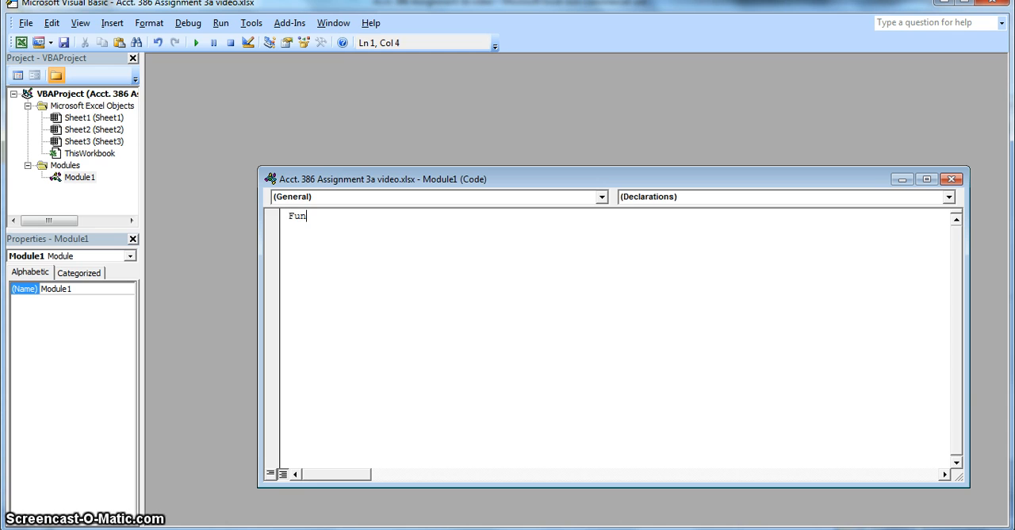
type("ction")
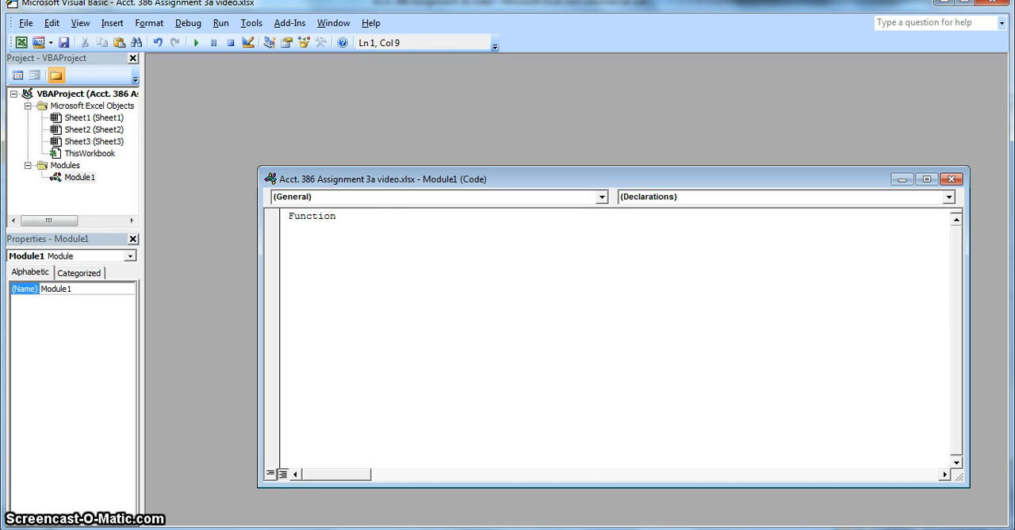
type("commissio")
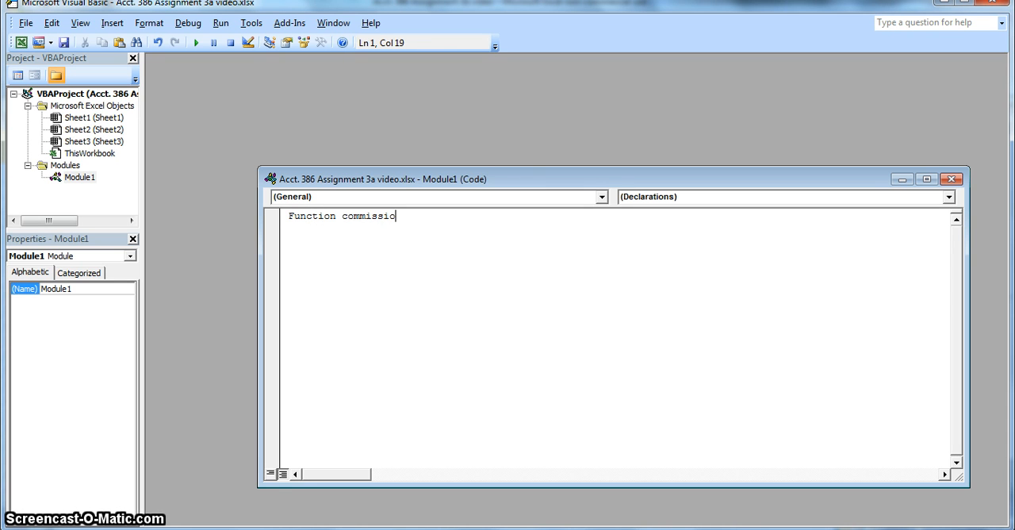
type("n(")
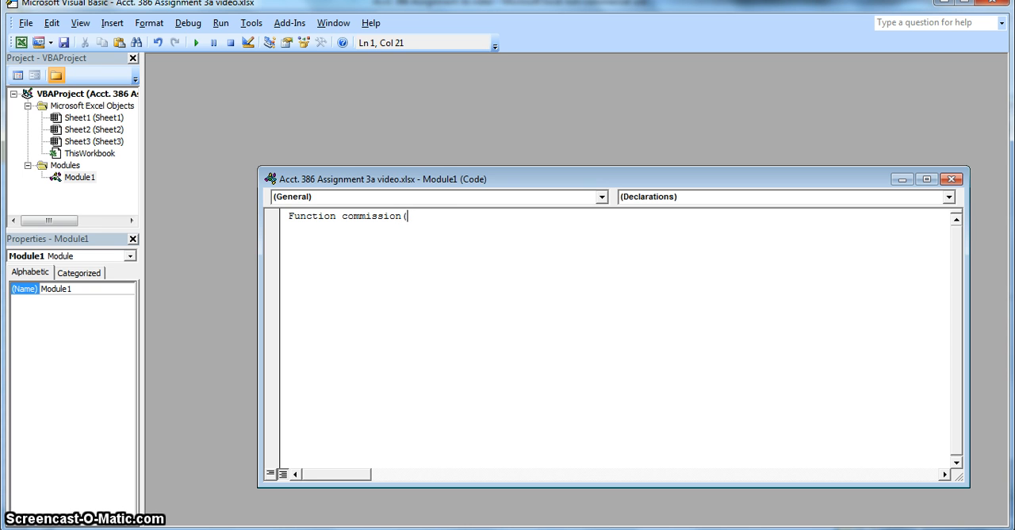
type("region,")
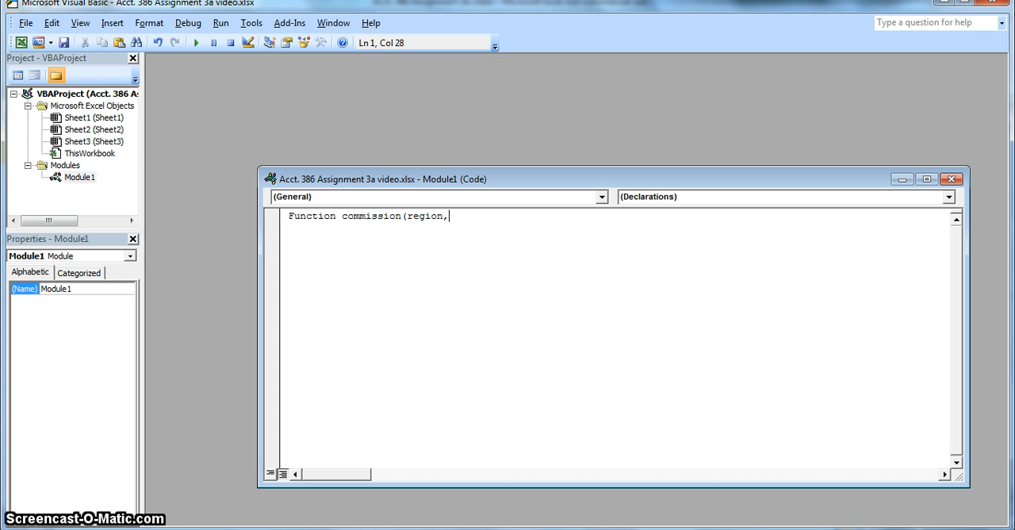
type("sales,")
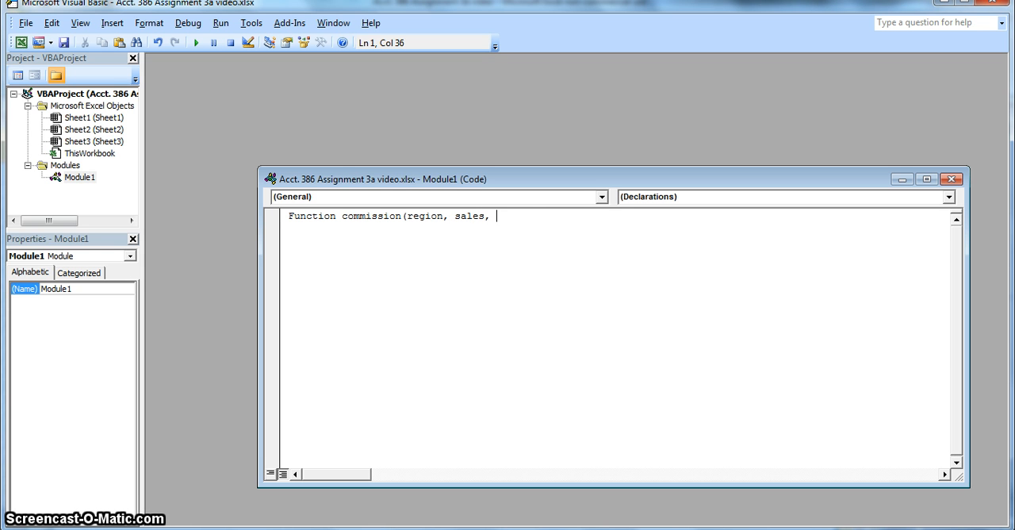
type("budget")
type("'")
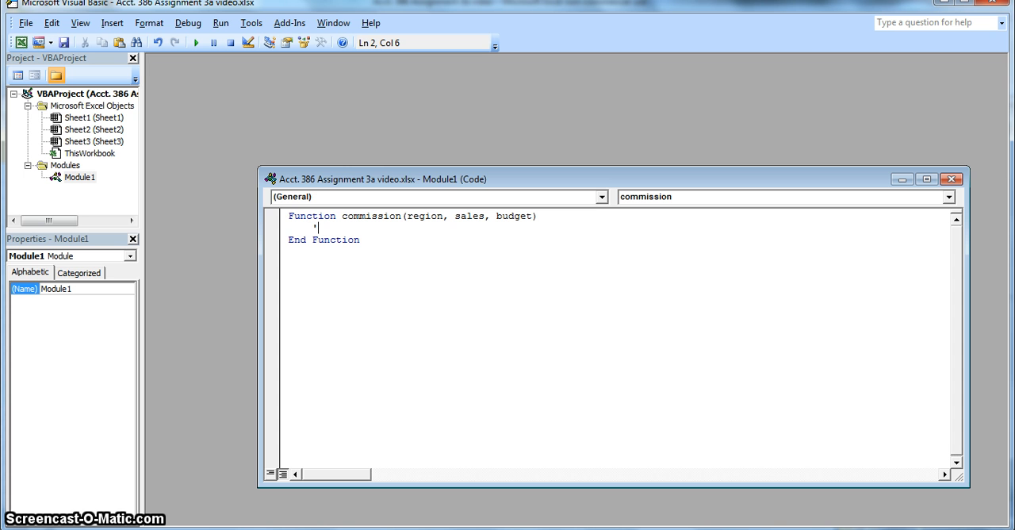
Step: Add the comment 'computes commission based on region under the function header and begin a Dim line
key("Backspace")
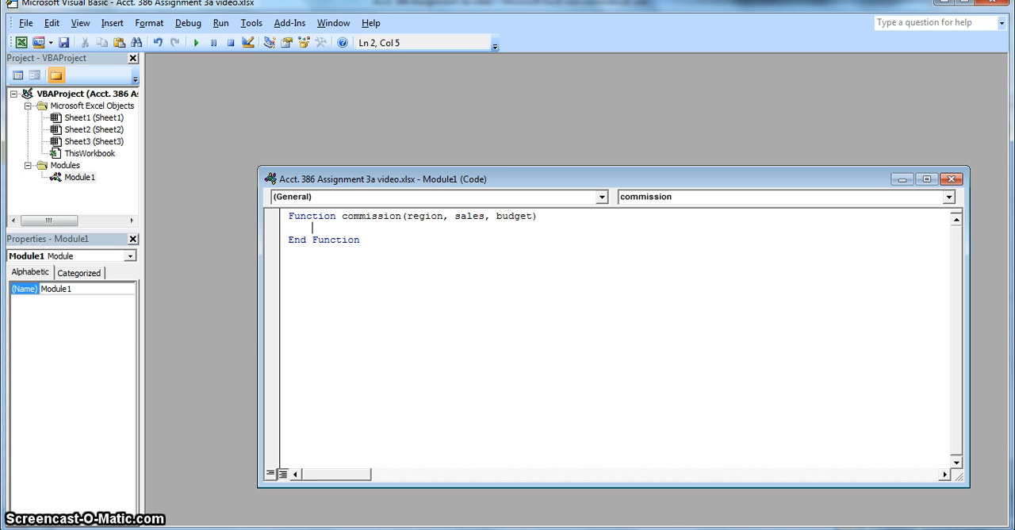
type("'computes")
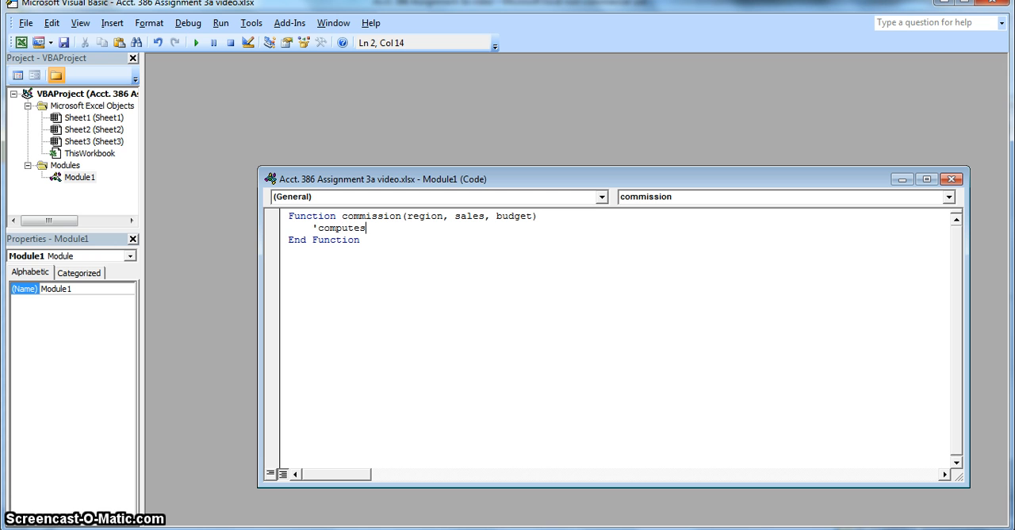
type("commi")
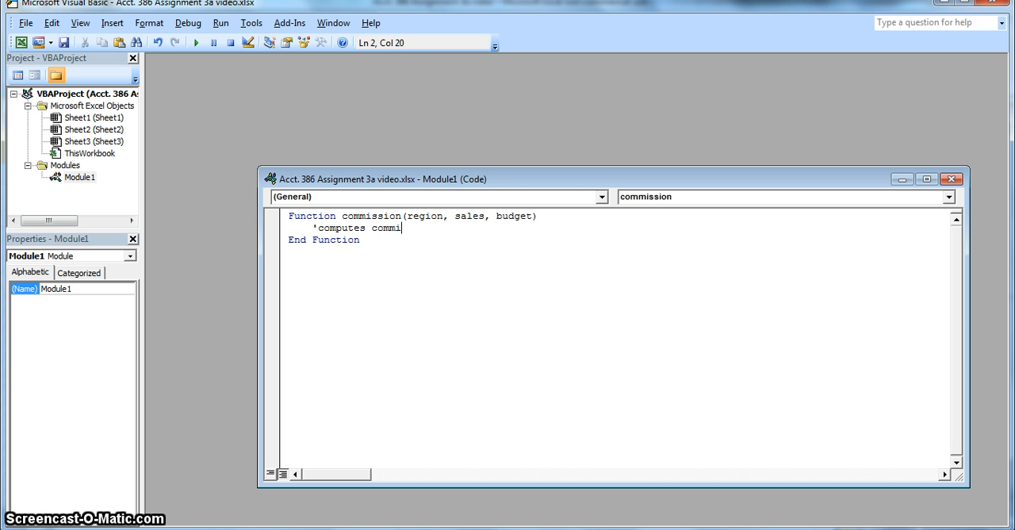
type("ssion based on region")
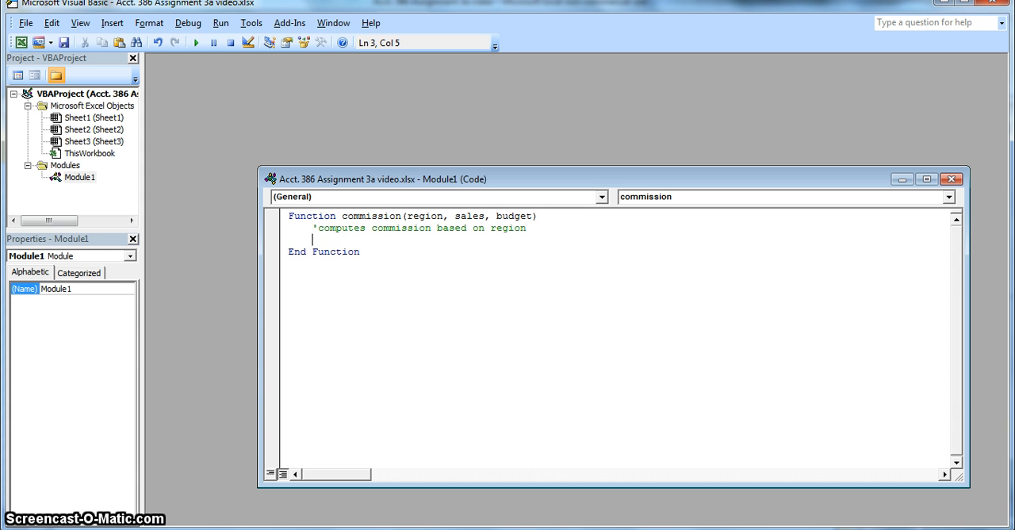
type("Dim temp")
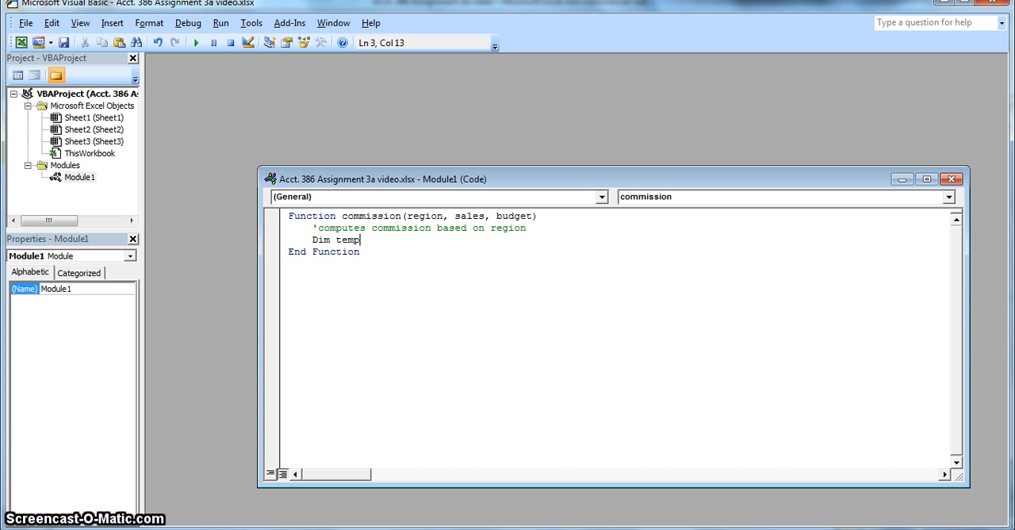
Step: Declare Dim temp As Integer and initialise it with temp = 0
type("As i")
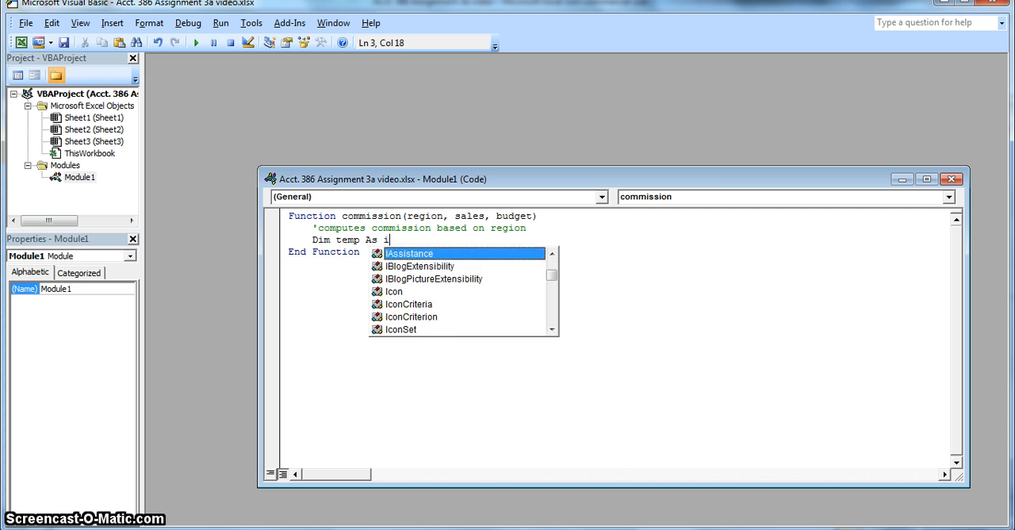
type("nteger")
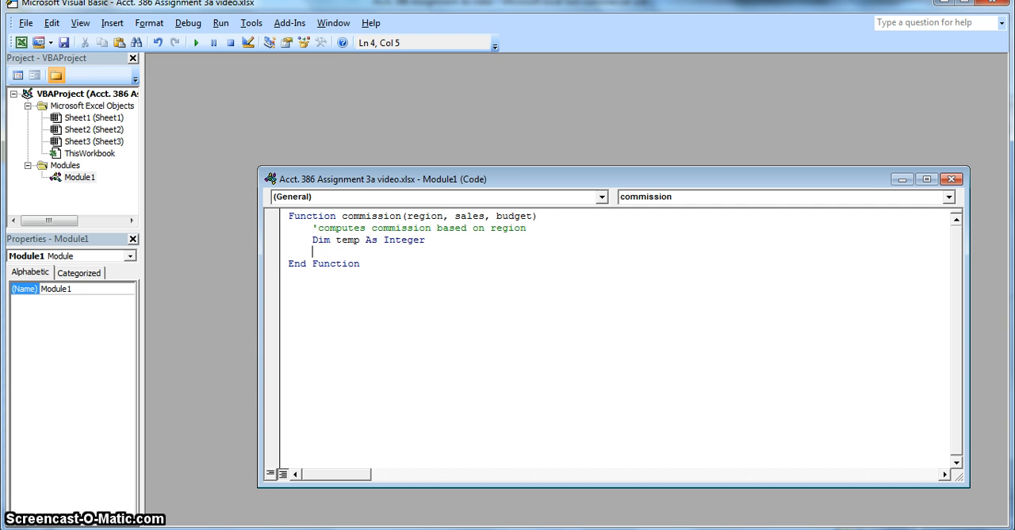
type("te")
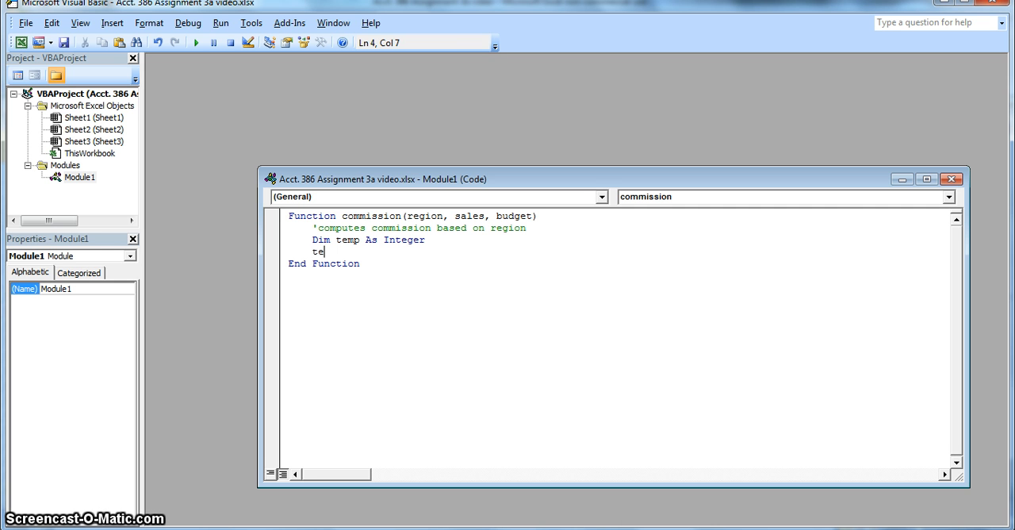
type("mp =")
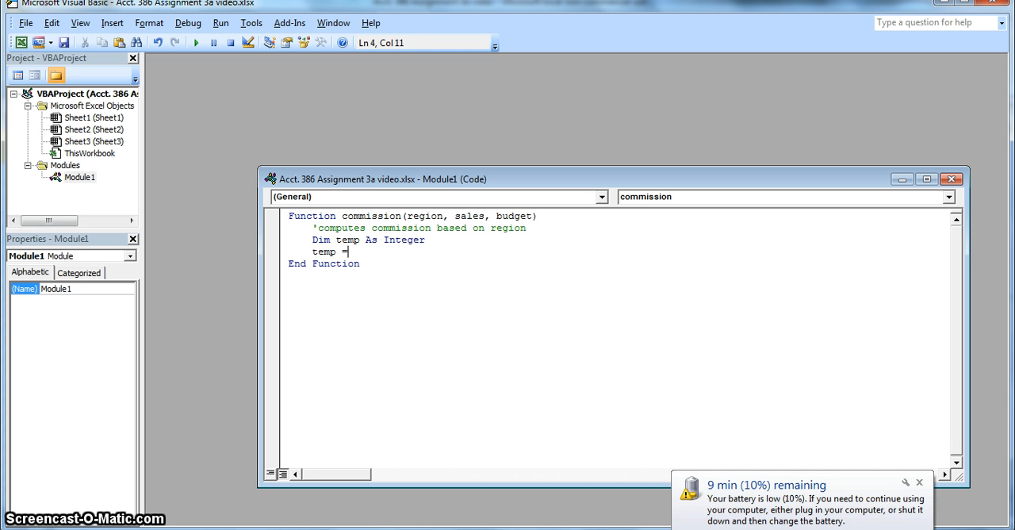
type("0")
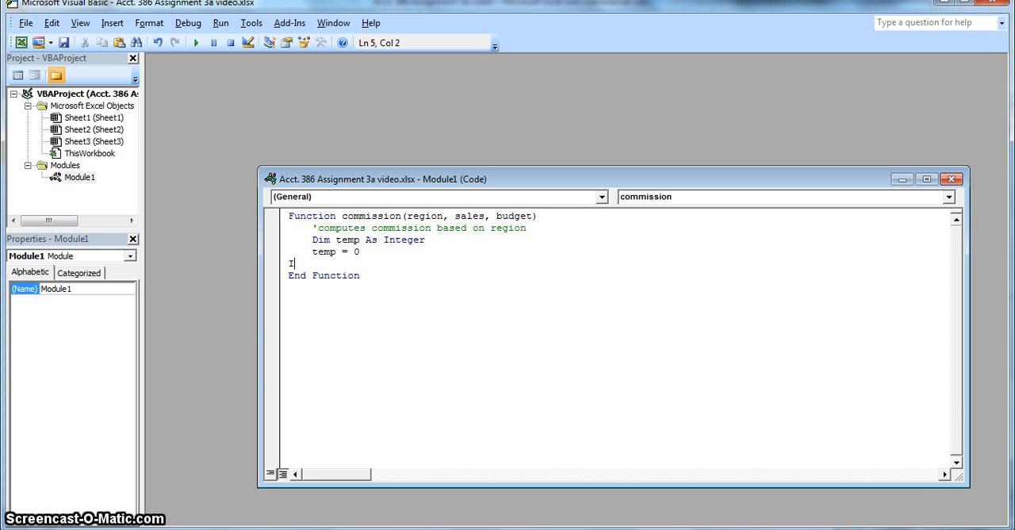
Step: Start an If region = "North" Then block in the commission function
type("If reg")
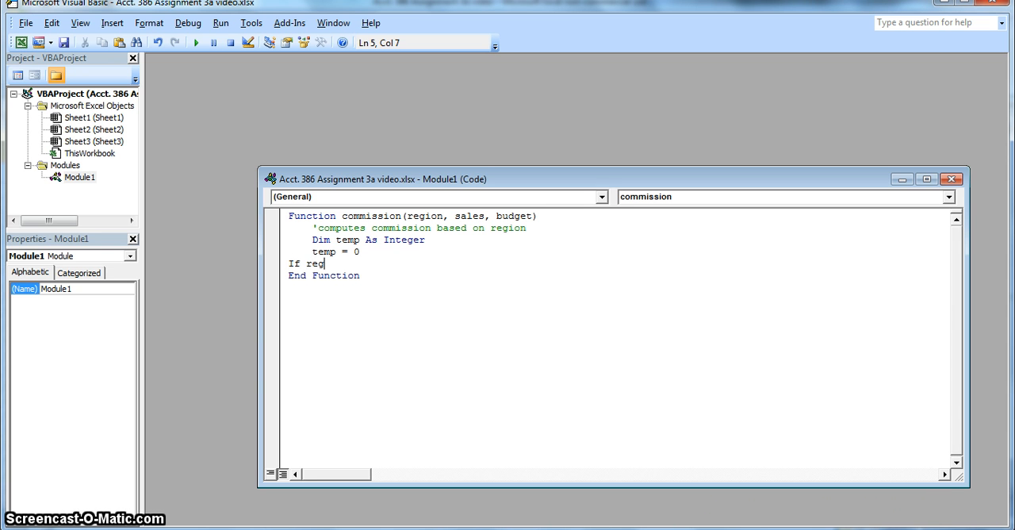
type("ion")
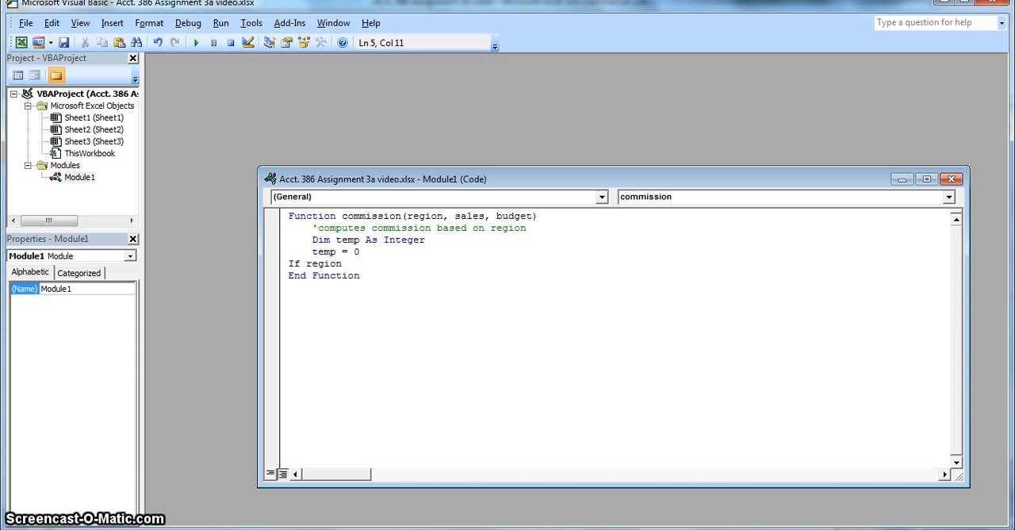
type("= \"Nort")
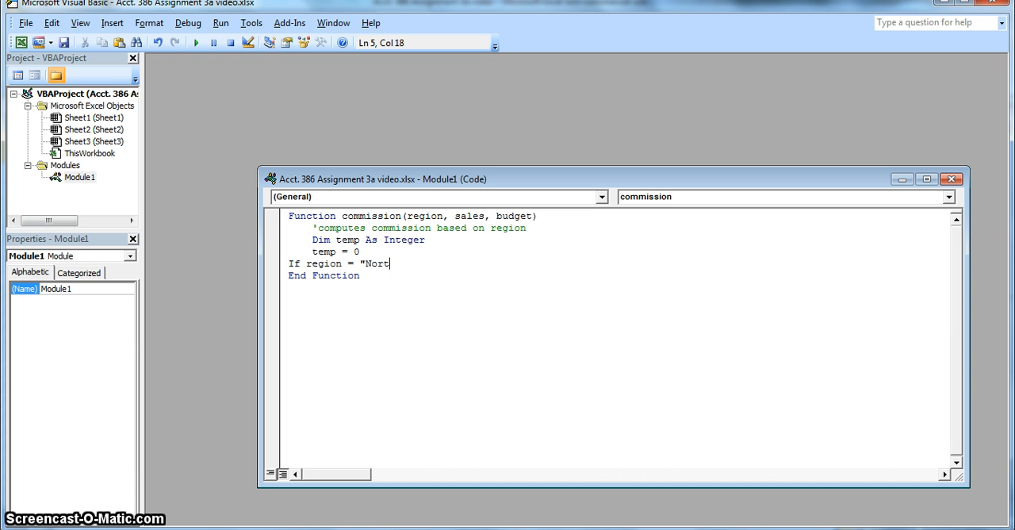
type("h\" Then")
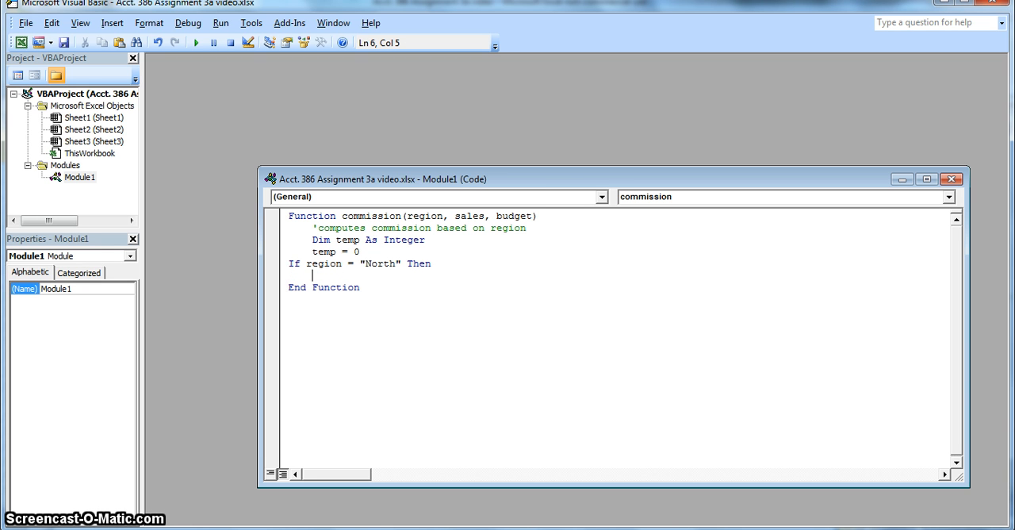
Step: Set temp = 1000 + sales * 0.1 for North and close the block with End If
type("temp")
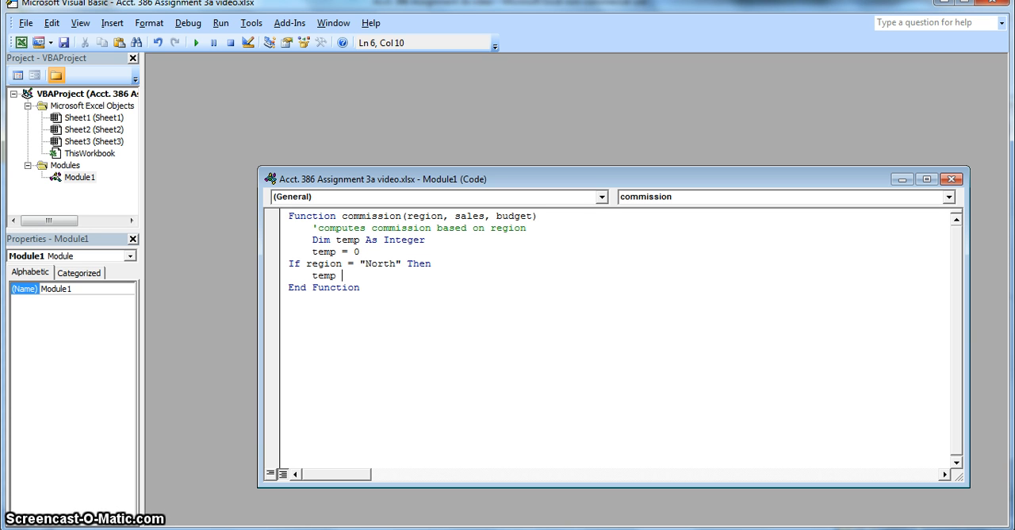
type("= 1000 +")
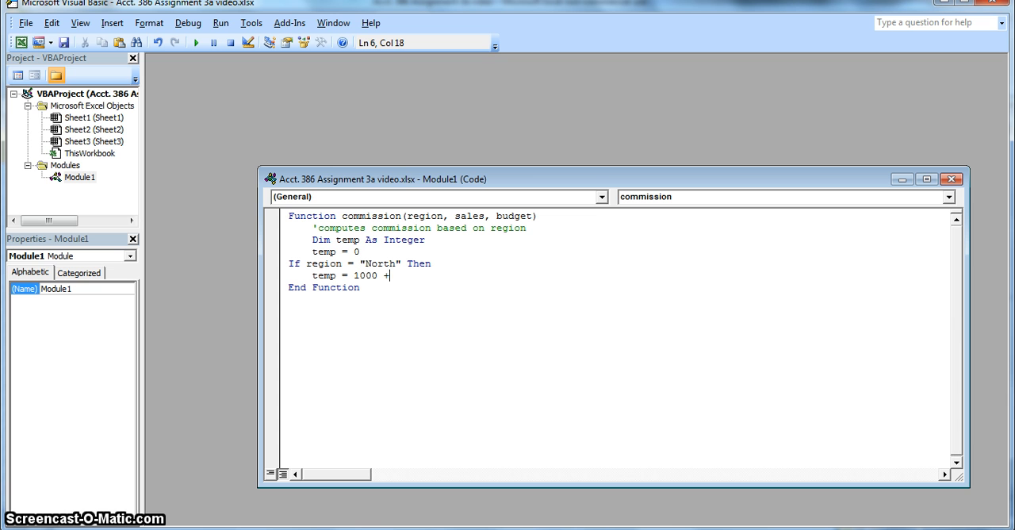
type("sales")
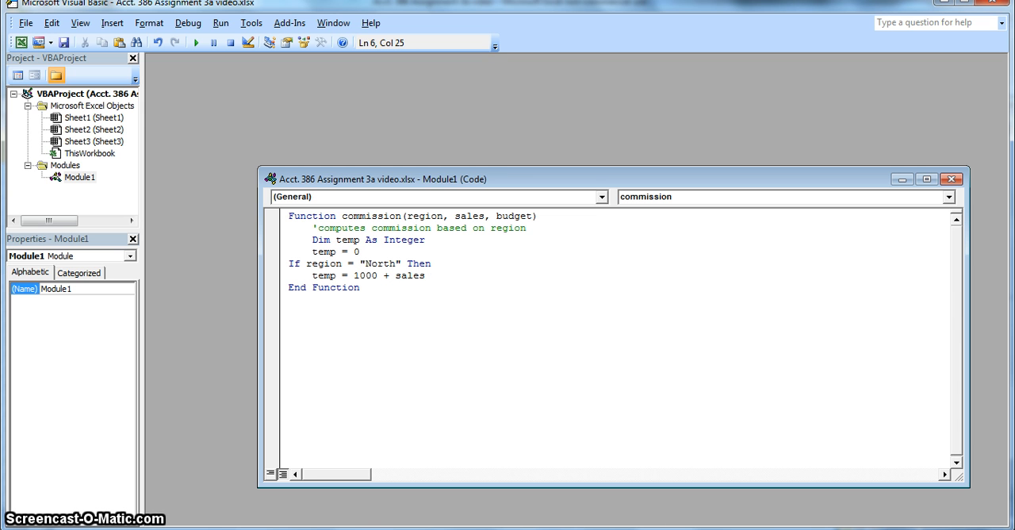
type("*")
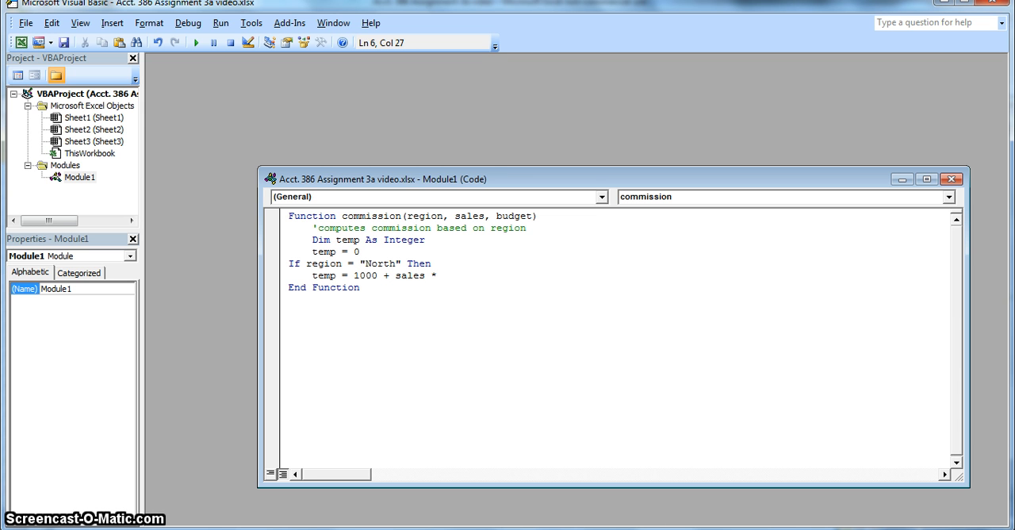
type("0.1")
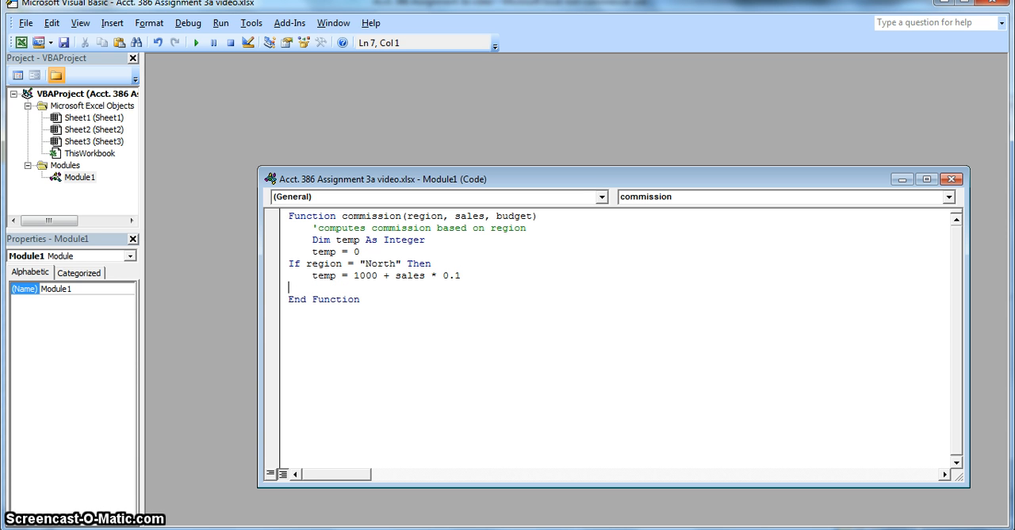
type("End if")
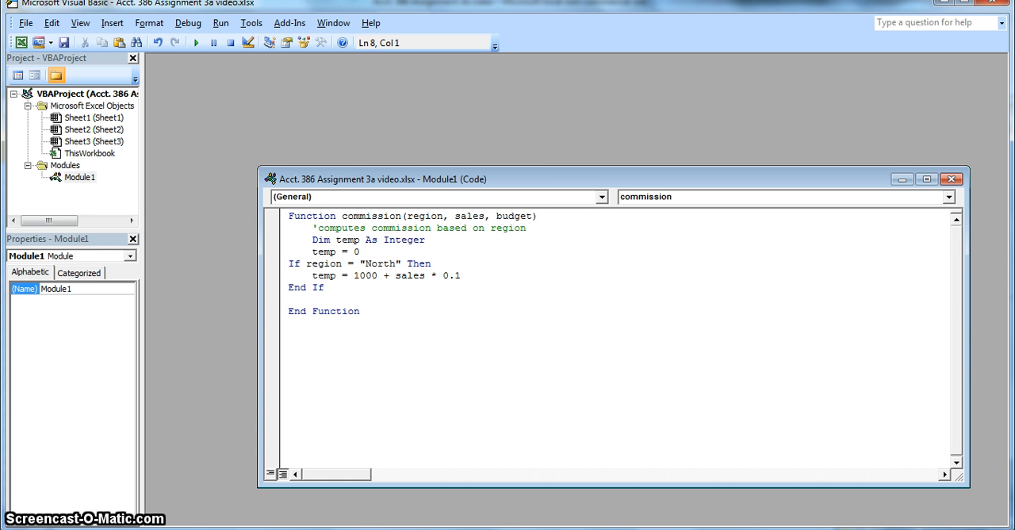
Step: Start an If region = "South" Then block below the North case
type("If region")
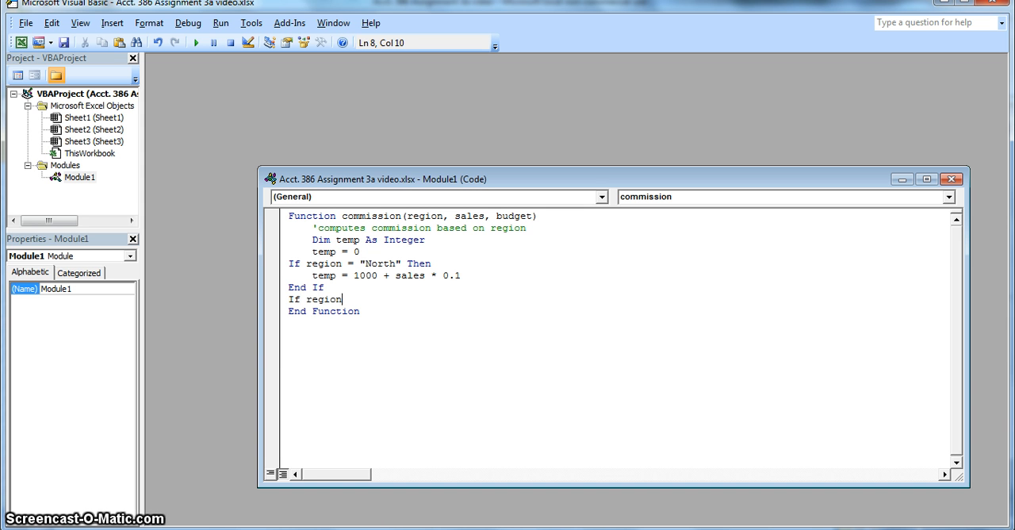
type("=")
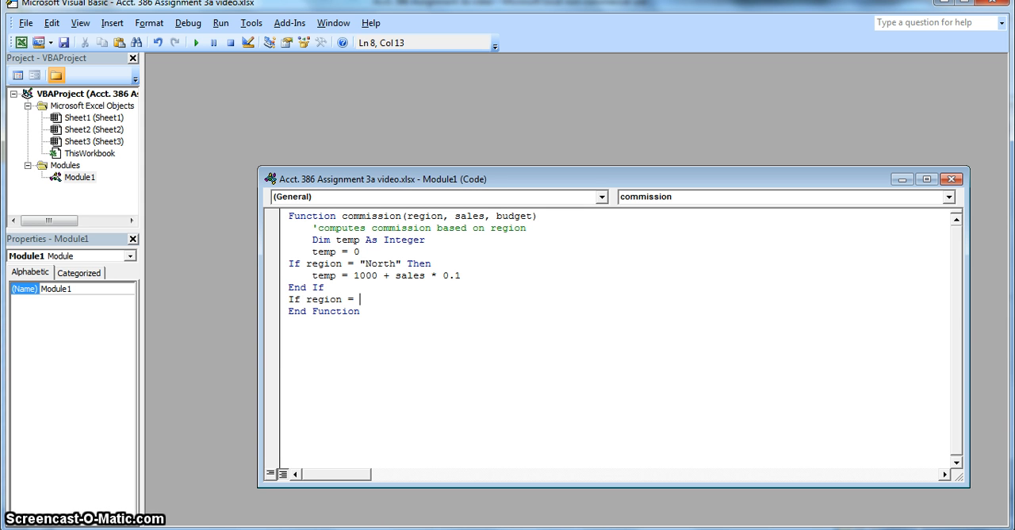
type("\"Sout")
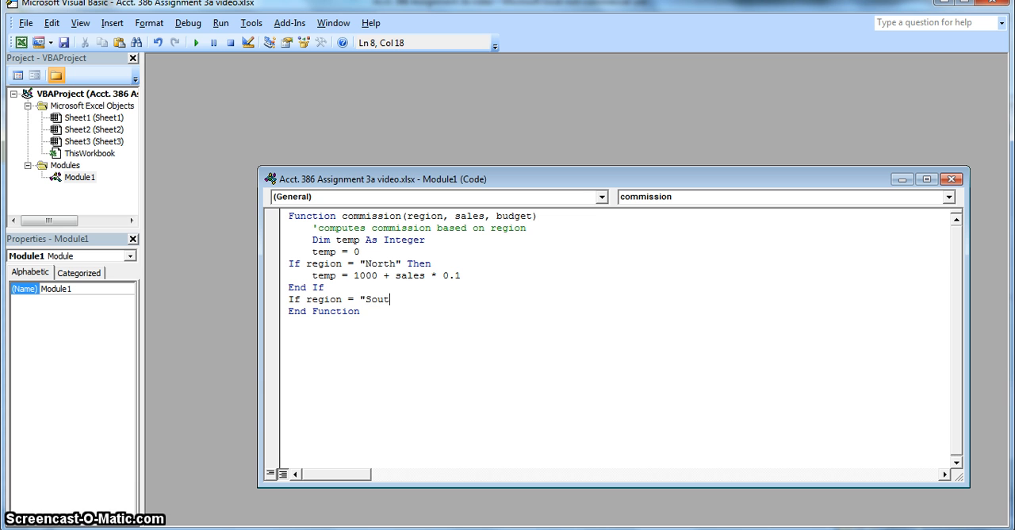
key("enter")
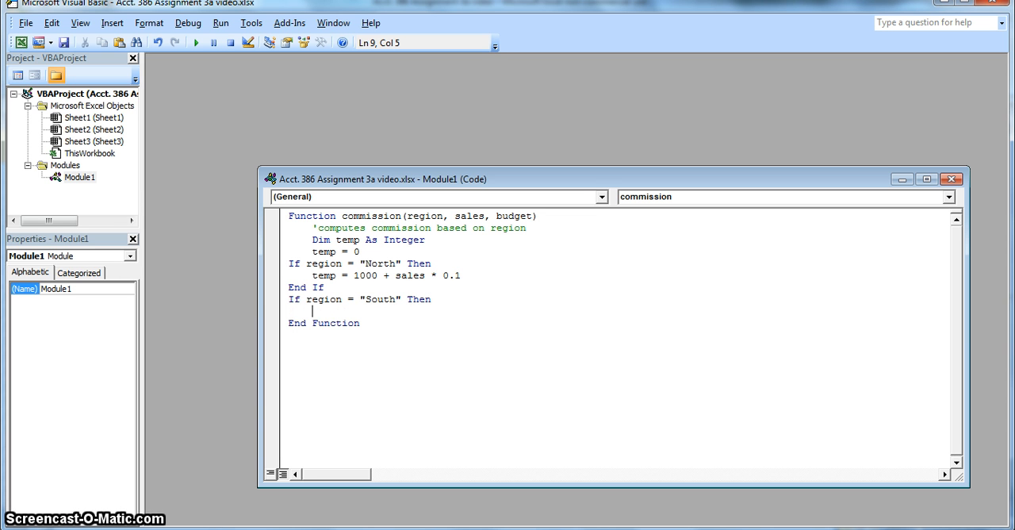
Step: Set temp = (sales - budget) * 0.05 for South and close the block with End If
type("temp")
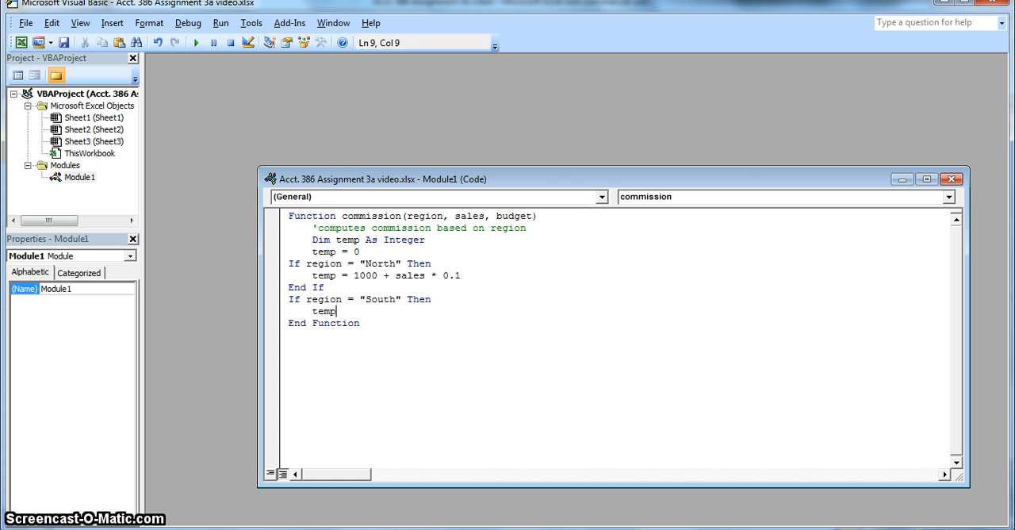
type("=")
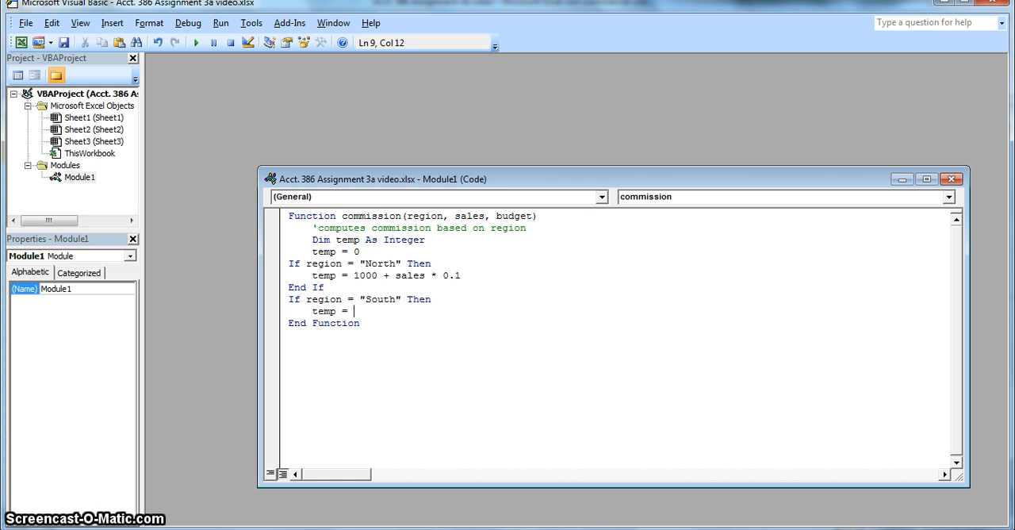
type("(sales")
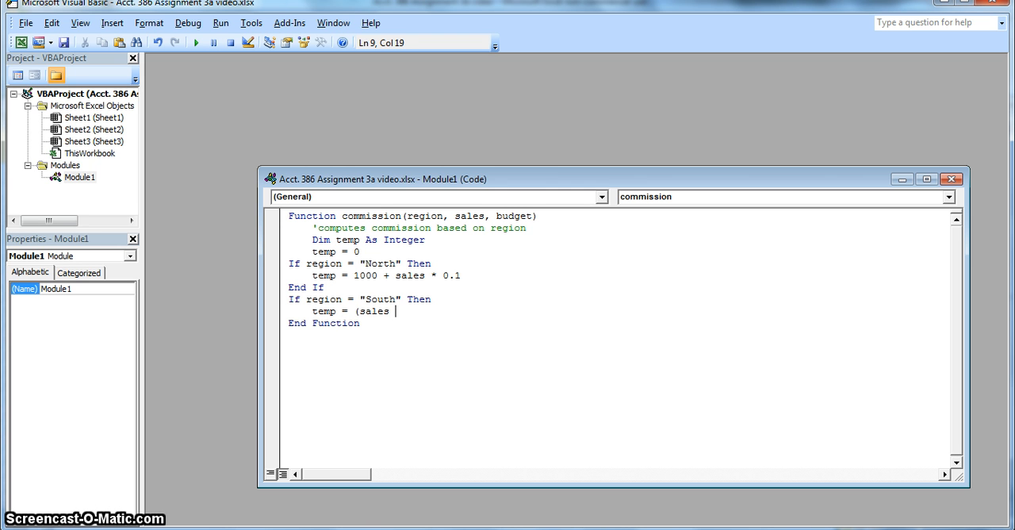
type("- budget")
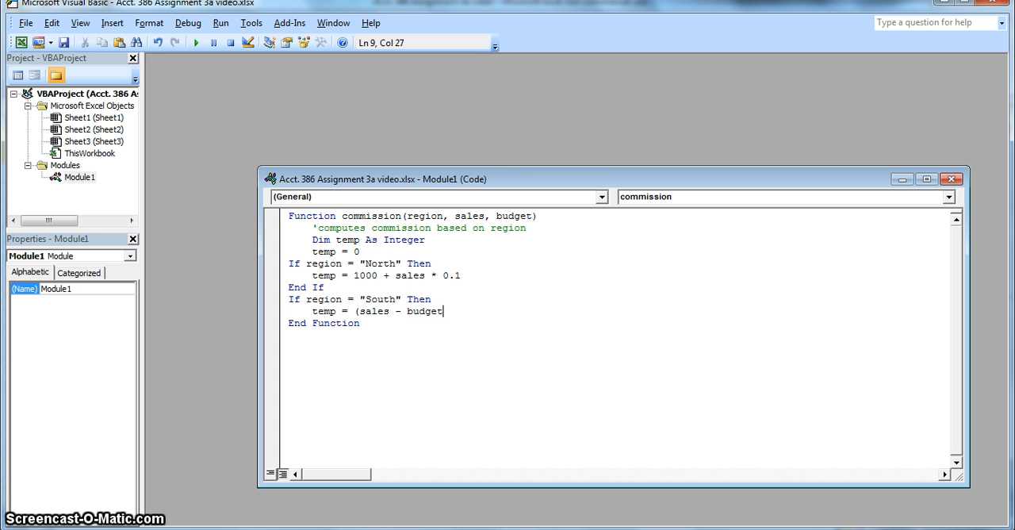
type(")")
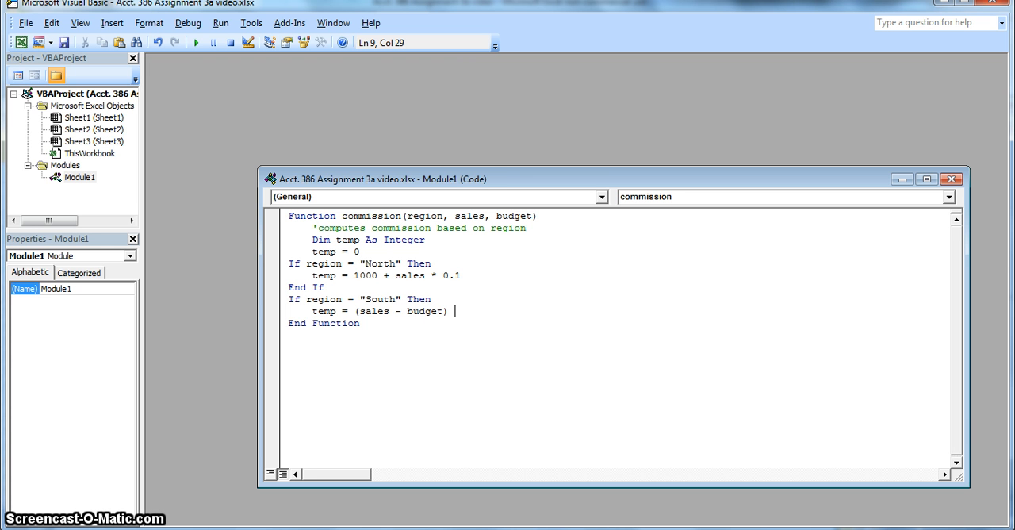
type("* 0")
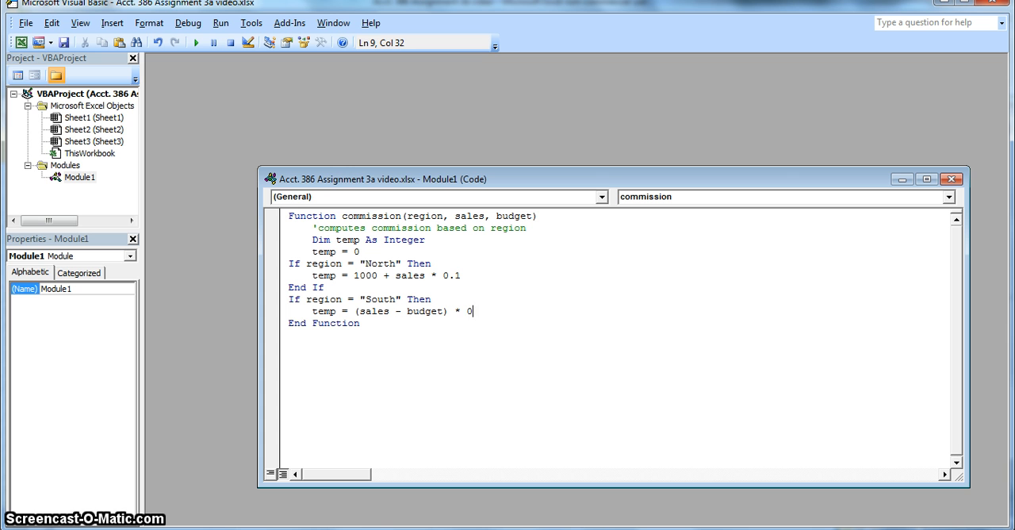
type(".05")
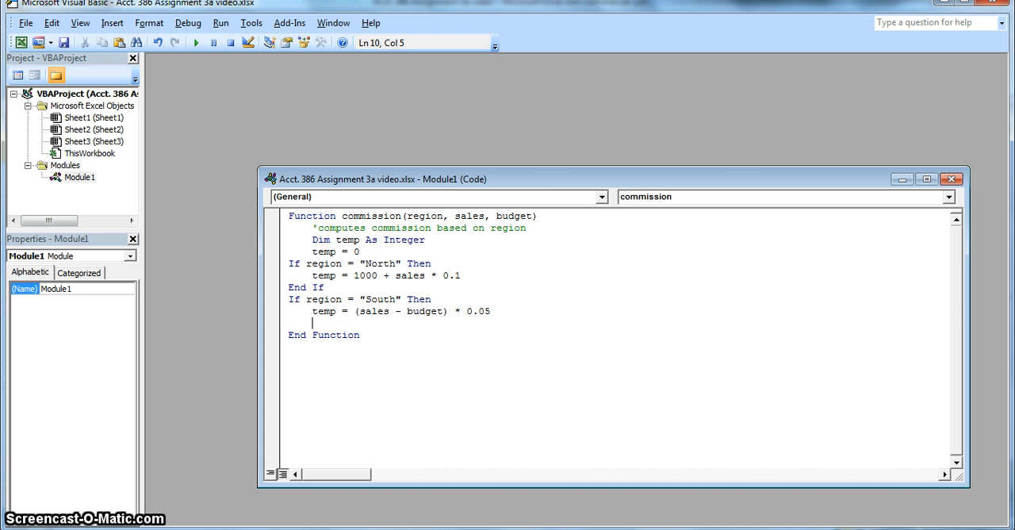
type("End If")
type("co")
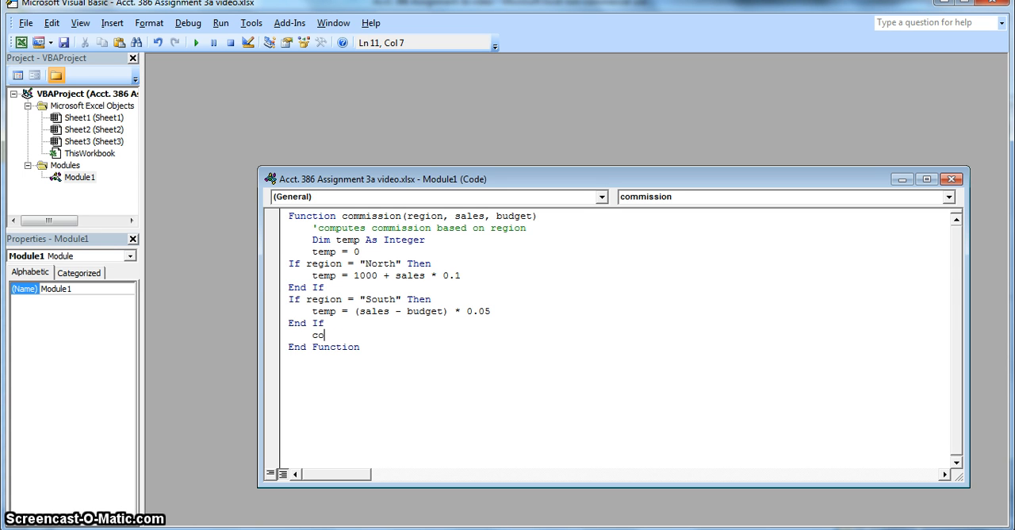
Step: Return the result with commission = temp before End Function
type("mmission = tm")
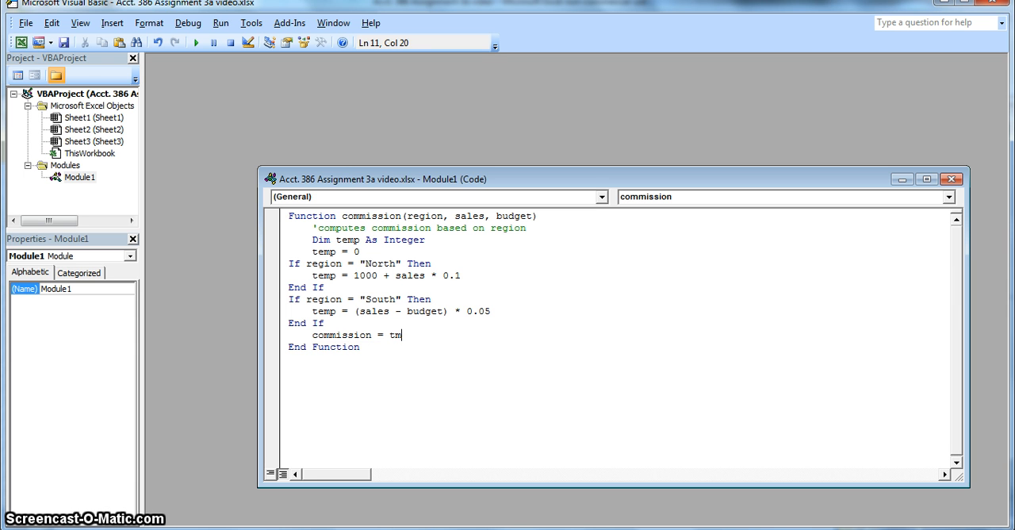
type("emp")
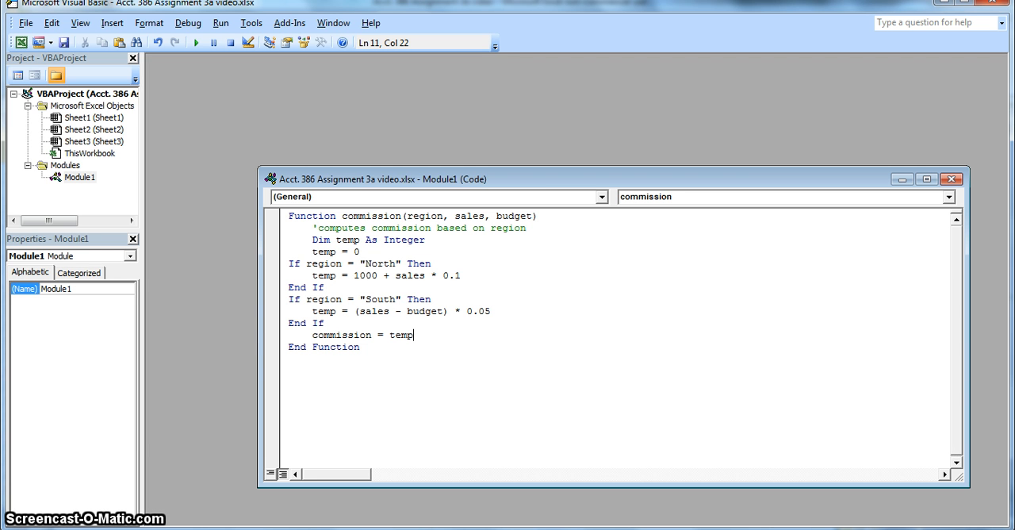
mouse_move(224, 216)
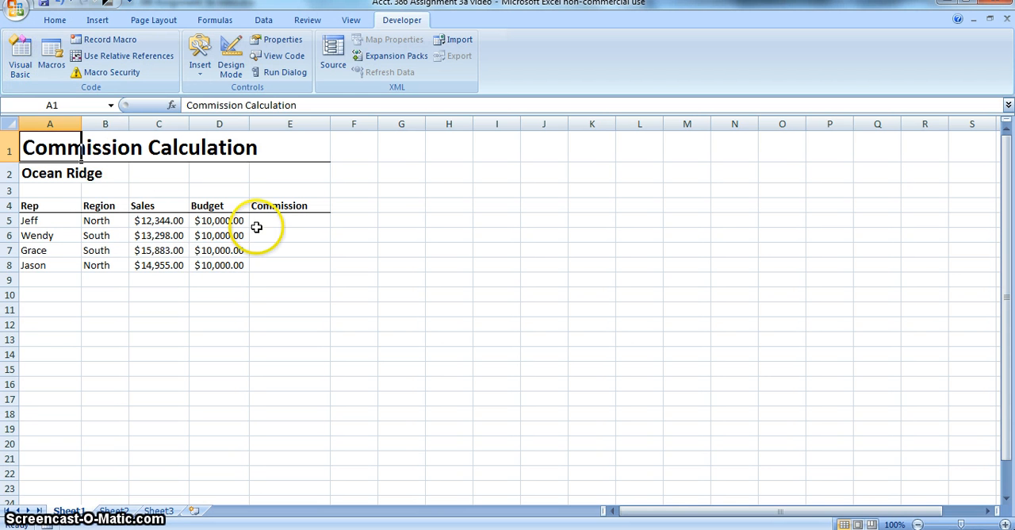
Step: Enter =commission(B5,C5,D5) in E5 to get Jeff's commission of $2,234.00
left_click(288, 220)
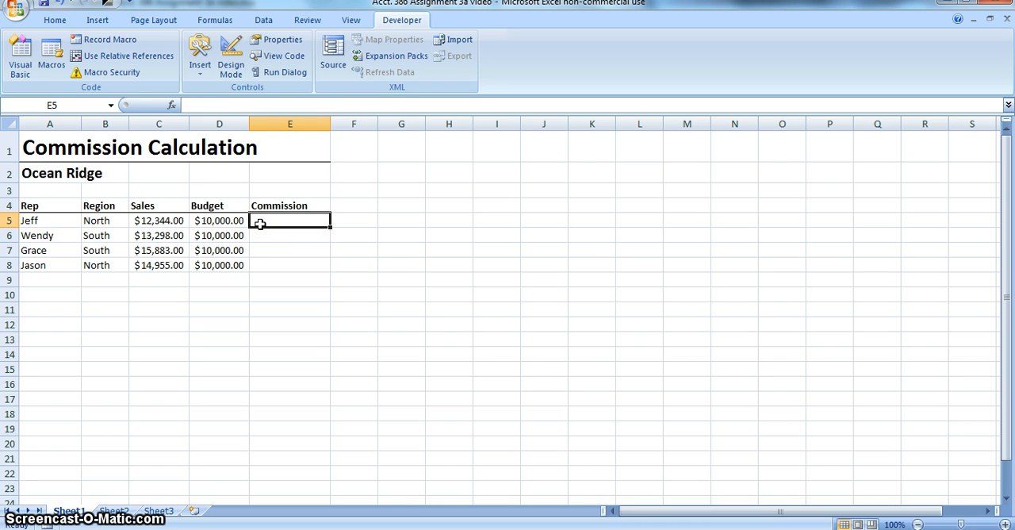
type("=")
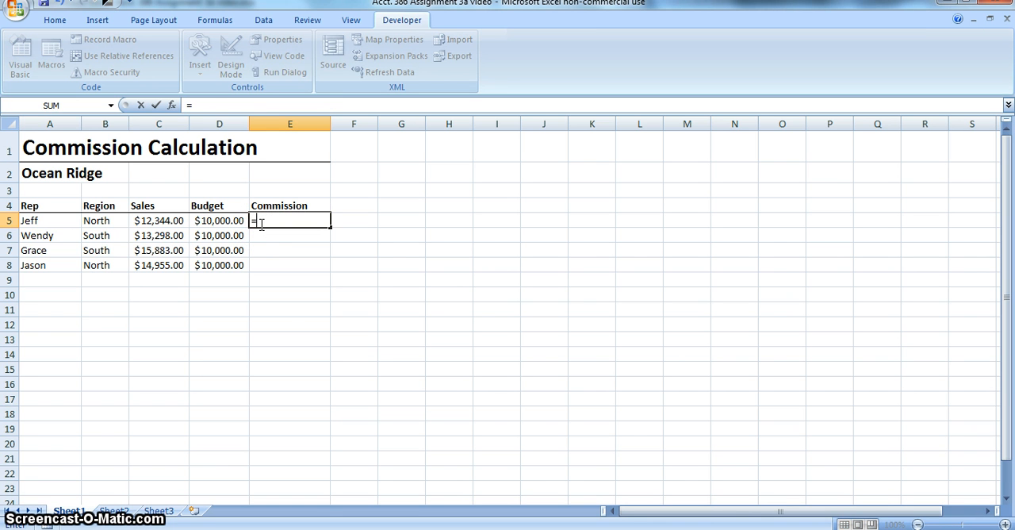
type("commission(")
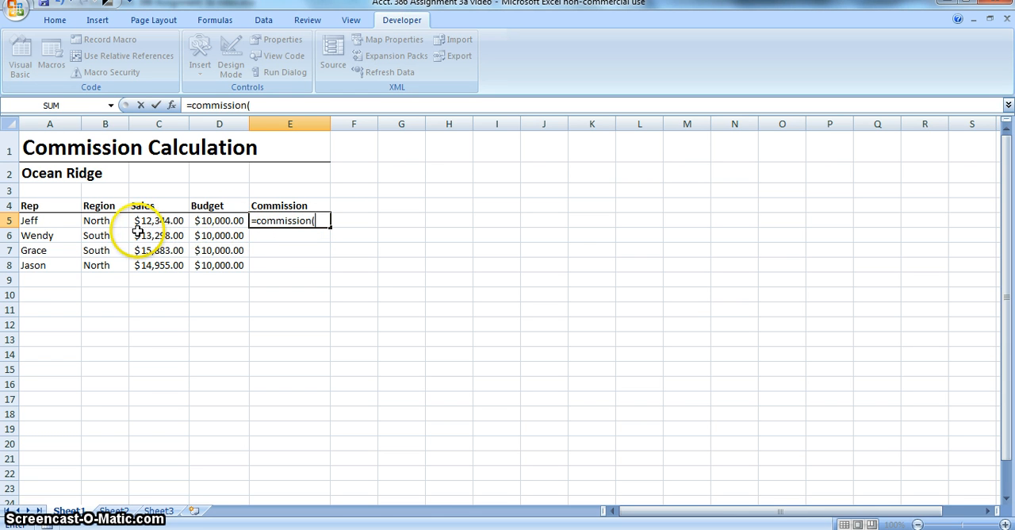
left_click(104, 221)
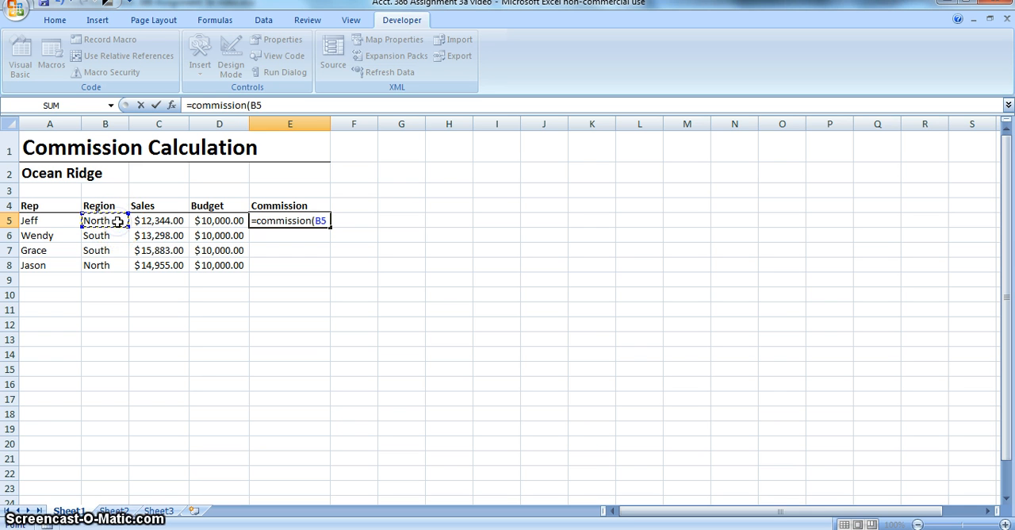
left_click(159, 220)
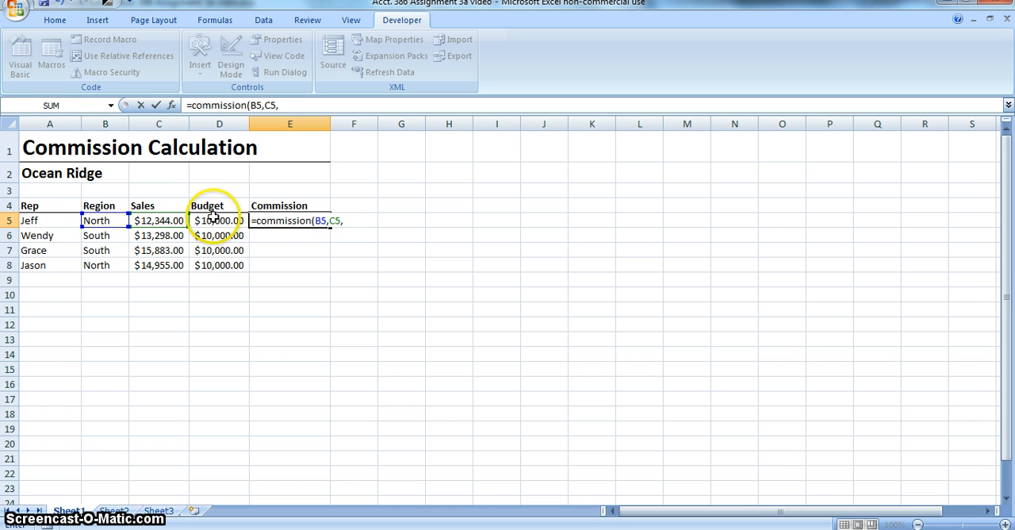
left_click(218, 220)
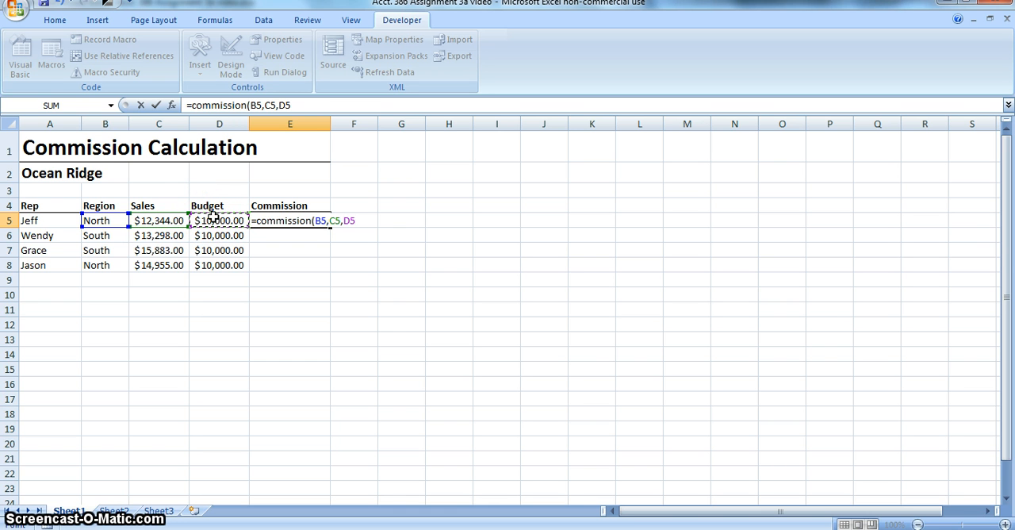
type(")")
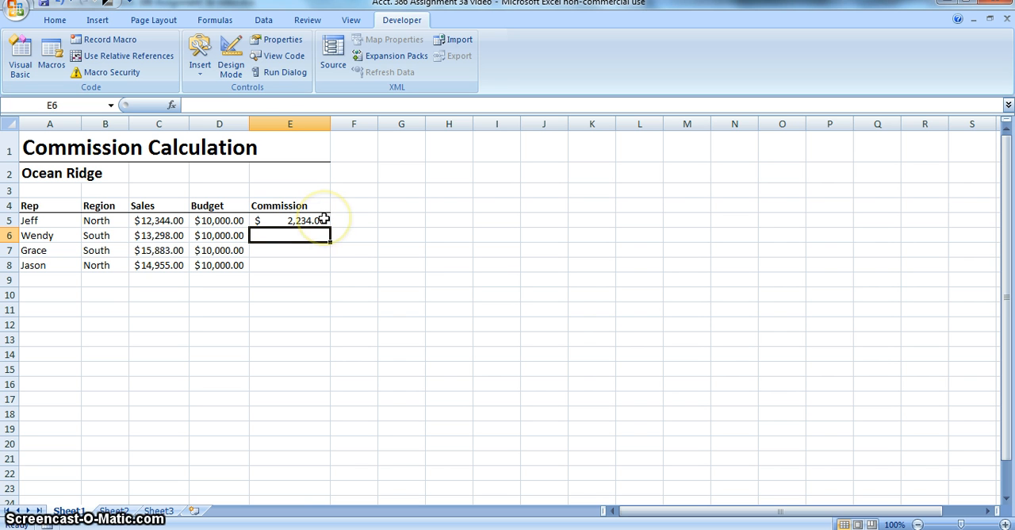
Step: Fill the E5 commission formula down to E8, giving $165.00, $294.00 and $2,496.00
left_click(289, 219)
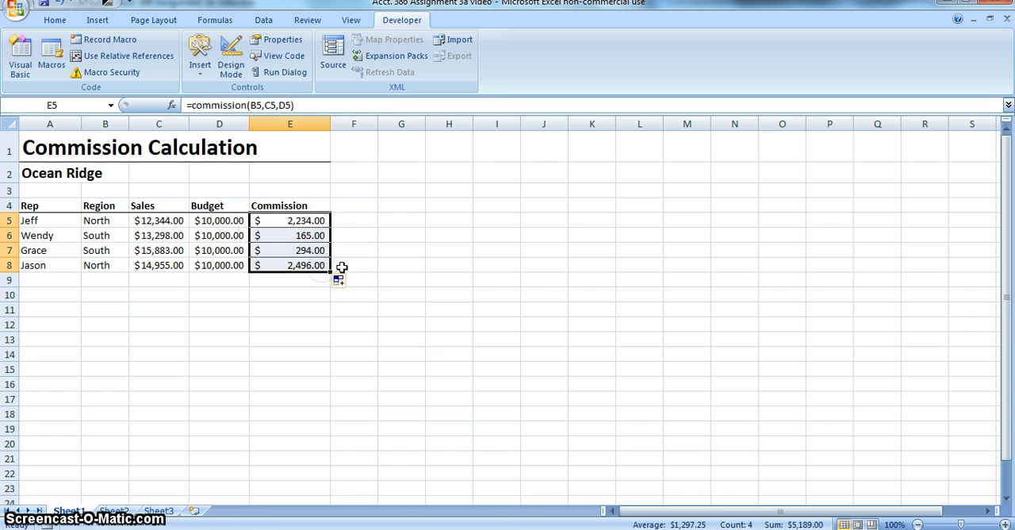
left_click(354, 264)
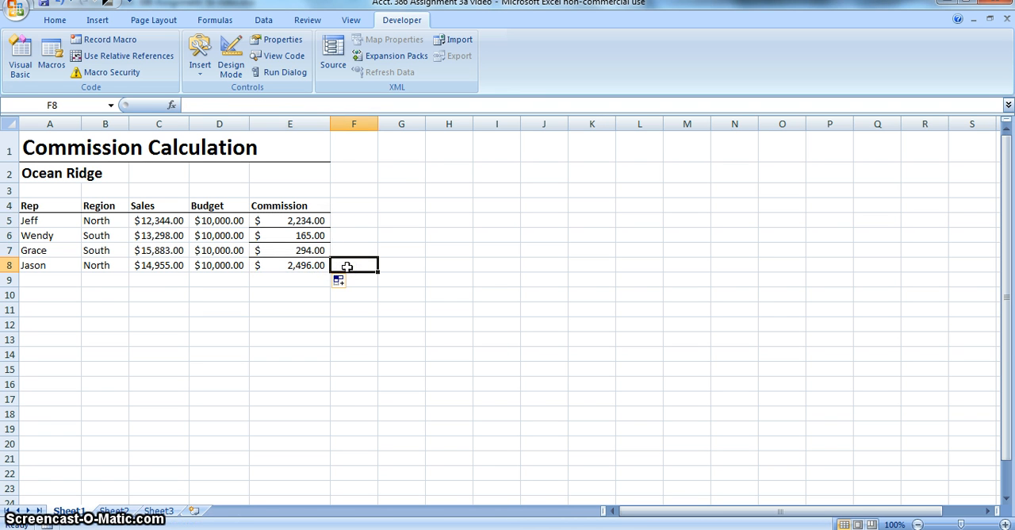